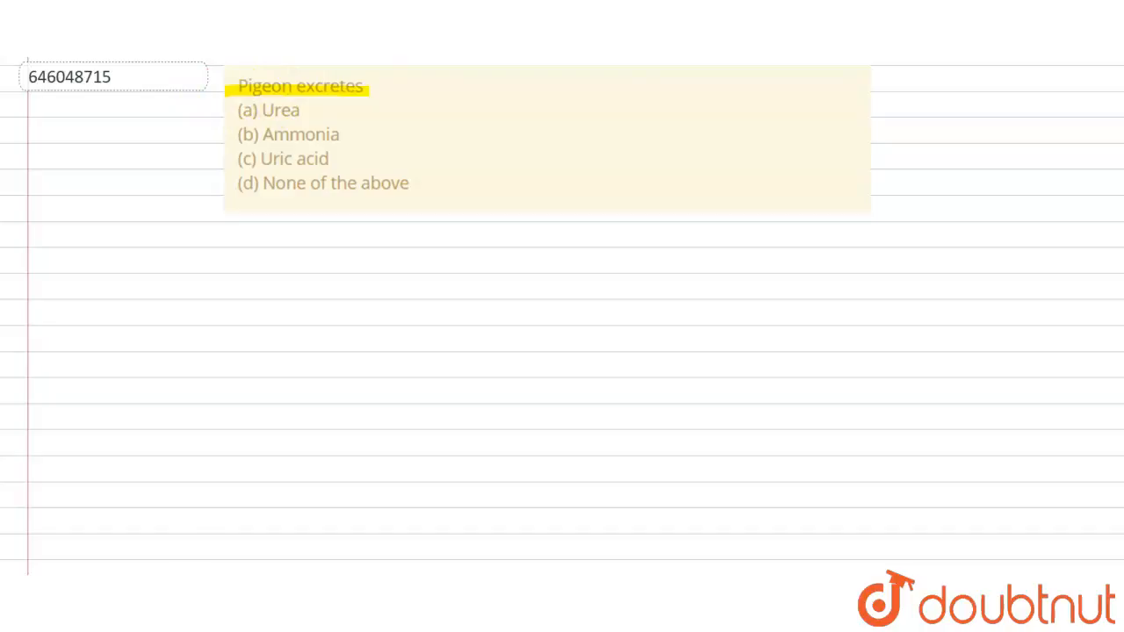
mouse_move(356, 156)
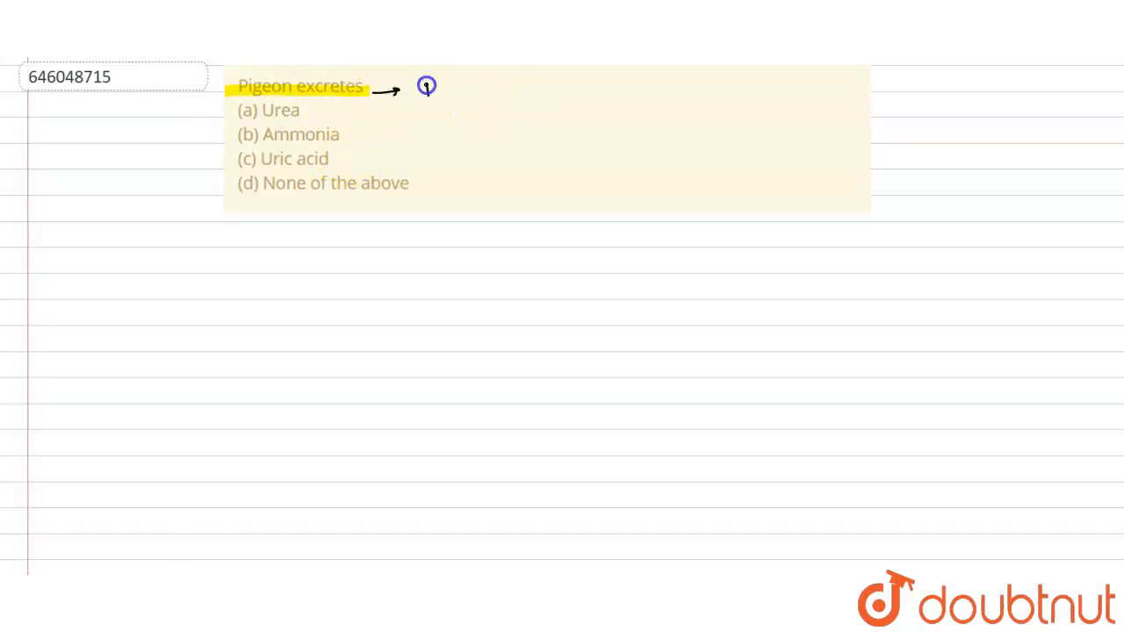
- Write 'Nitrogenous waste' in pen strokes after the arrow beside 'Pigeon excretes'
left_click_drag(422, 92, 492, 92)
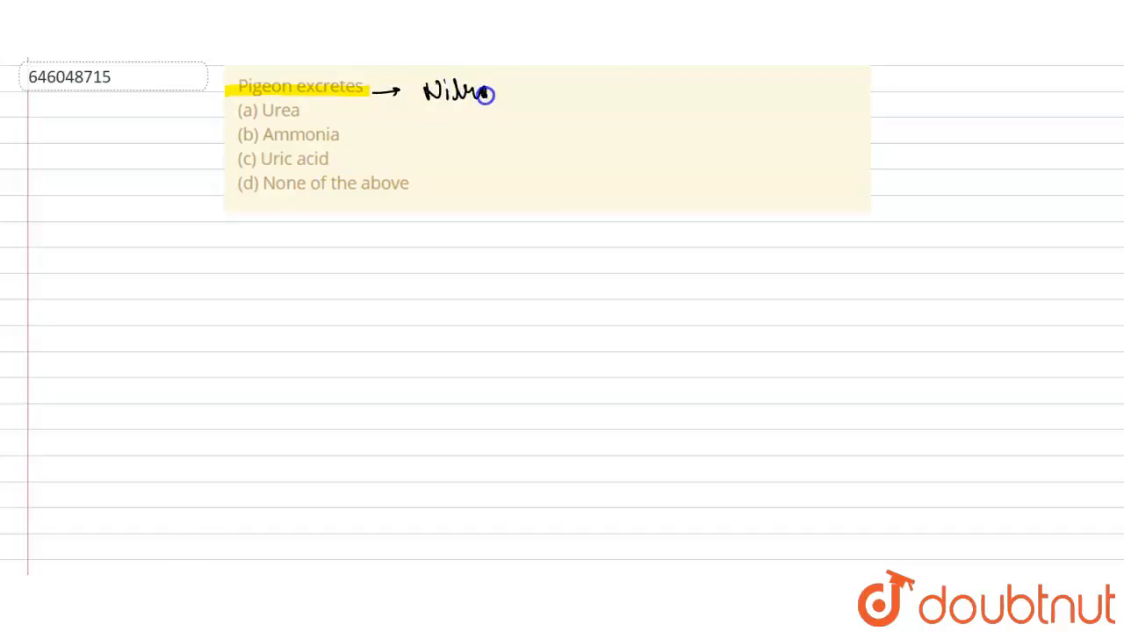
left_click_drag(487, 94, 545, 94)
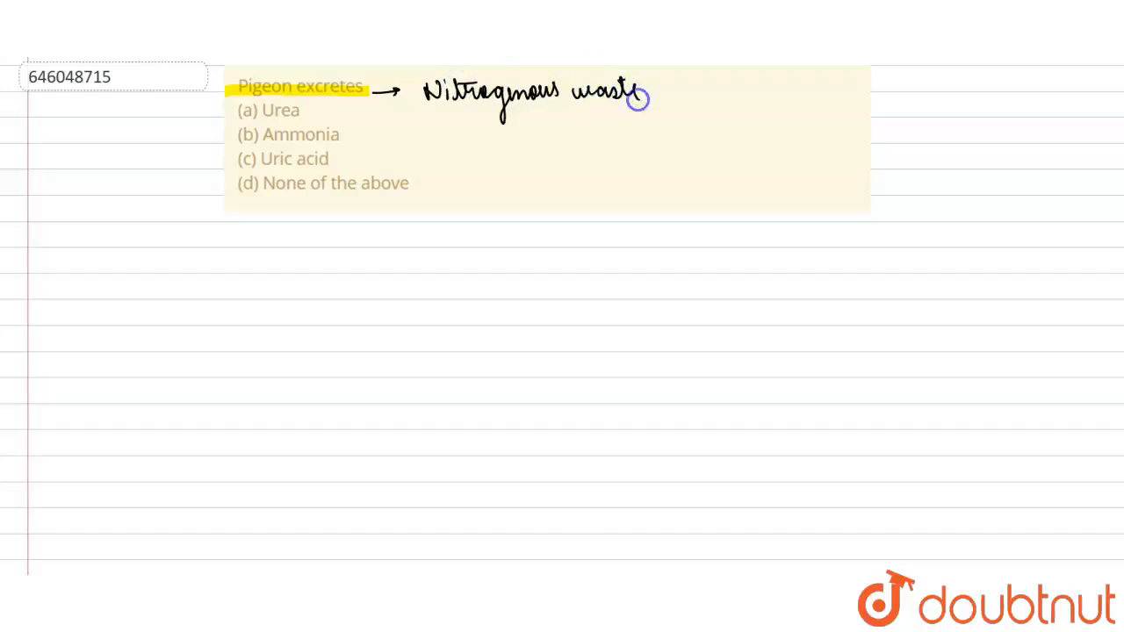
mouse_move(440, 92)
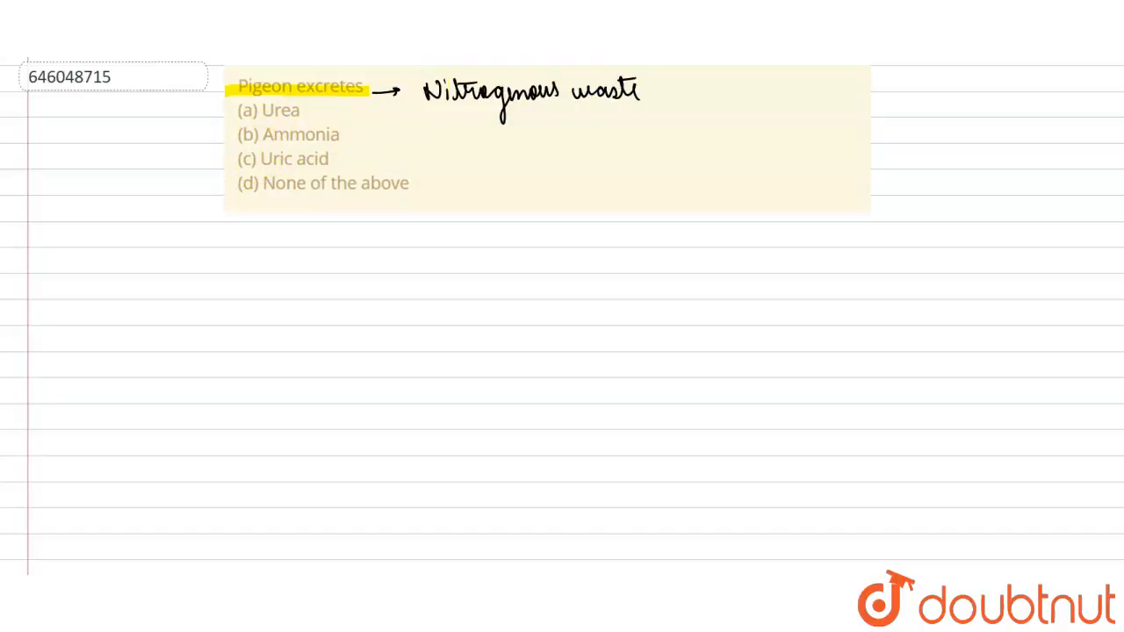
left_click(246, 79)
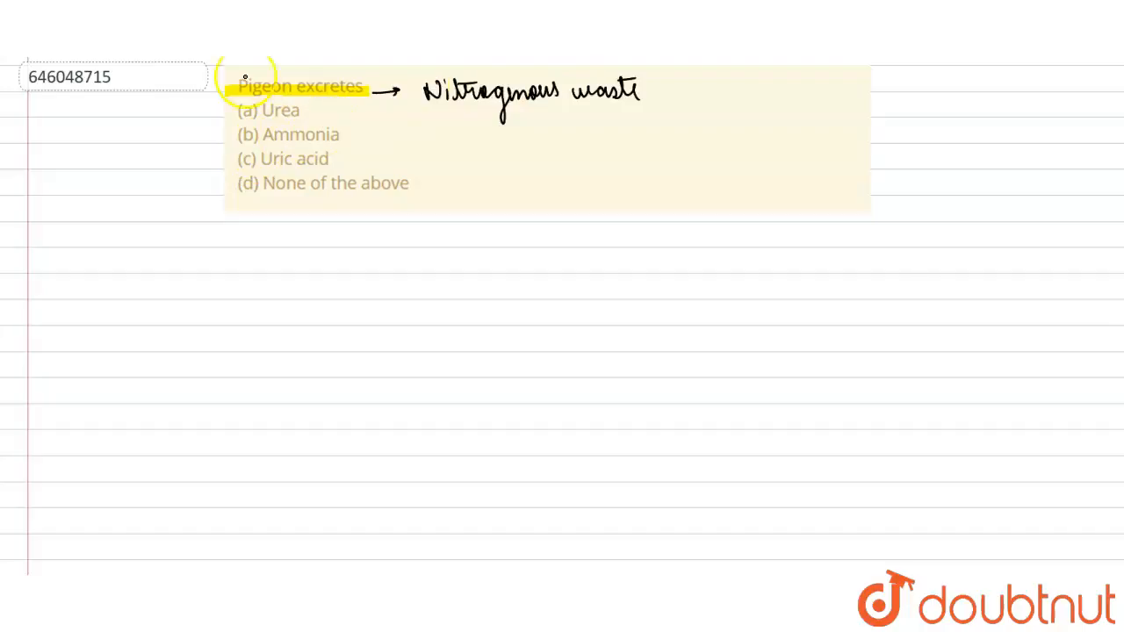